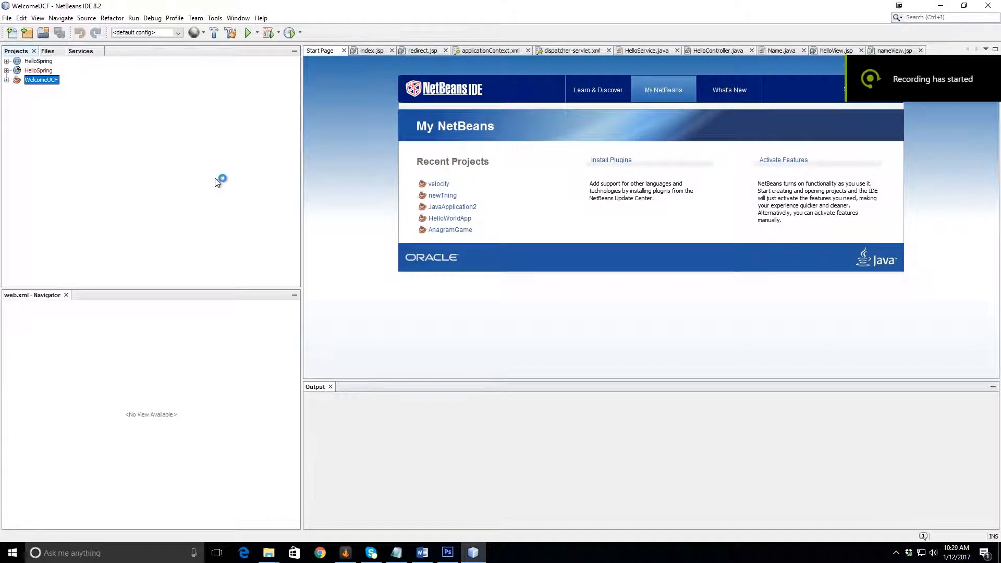
mouse_move(217, 182)
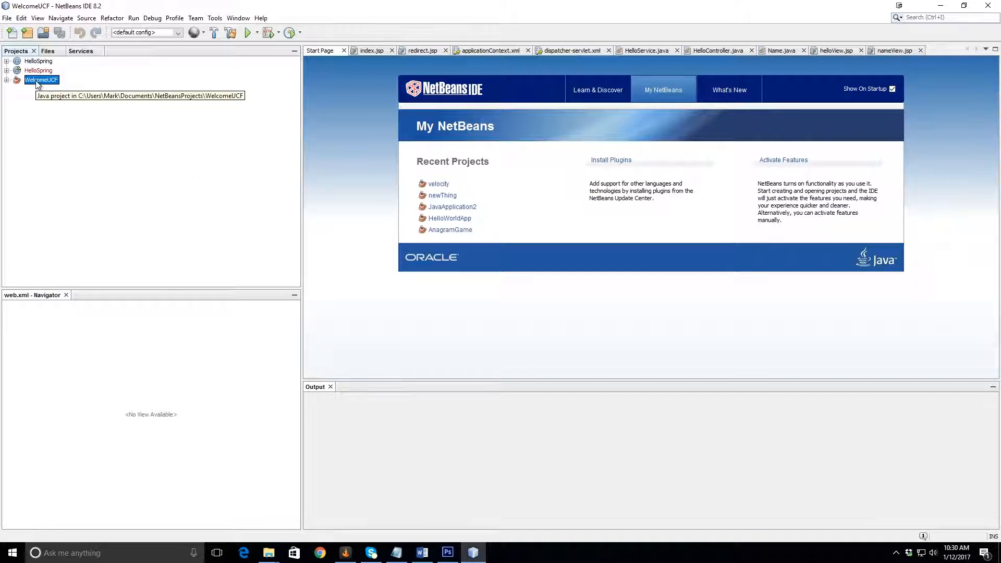
Step: Review WelcomeUCF's Build > Packaging settings, where the jar is packaged, and dismiss the properties
right_click(42, 79)
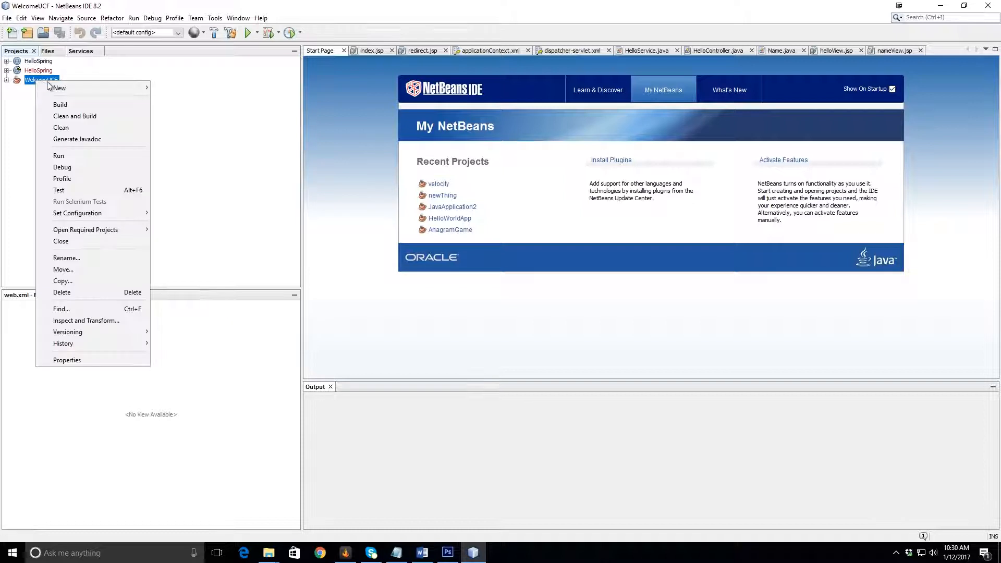
mouse_move(63, 281)
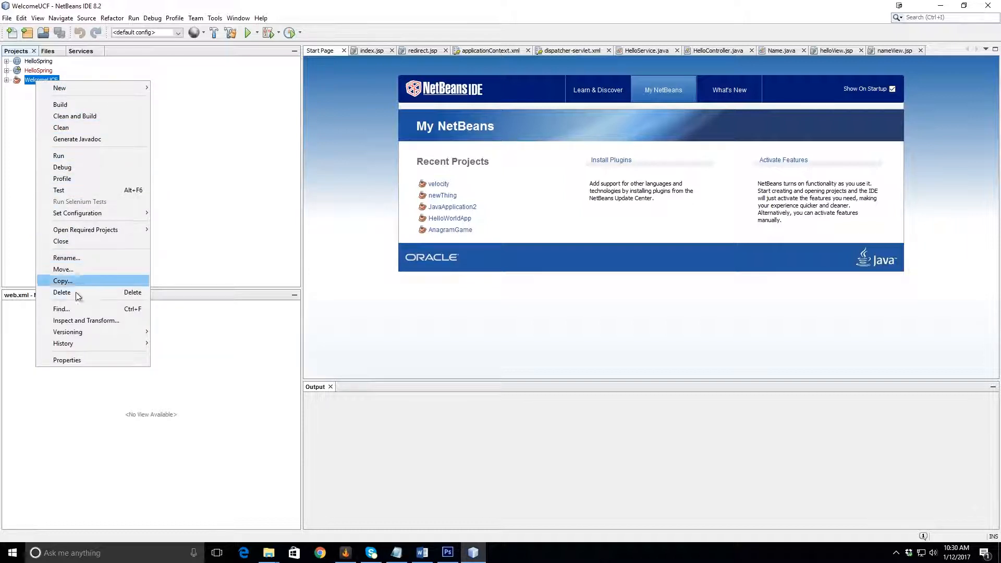
left_click(66, 359)
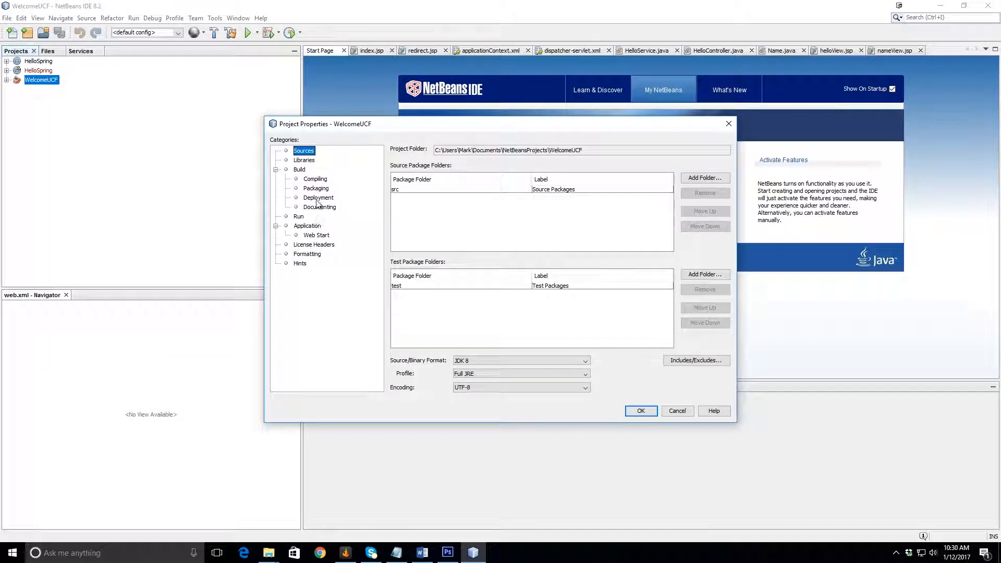
left_click(315, 187)
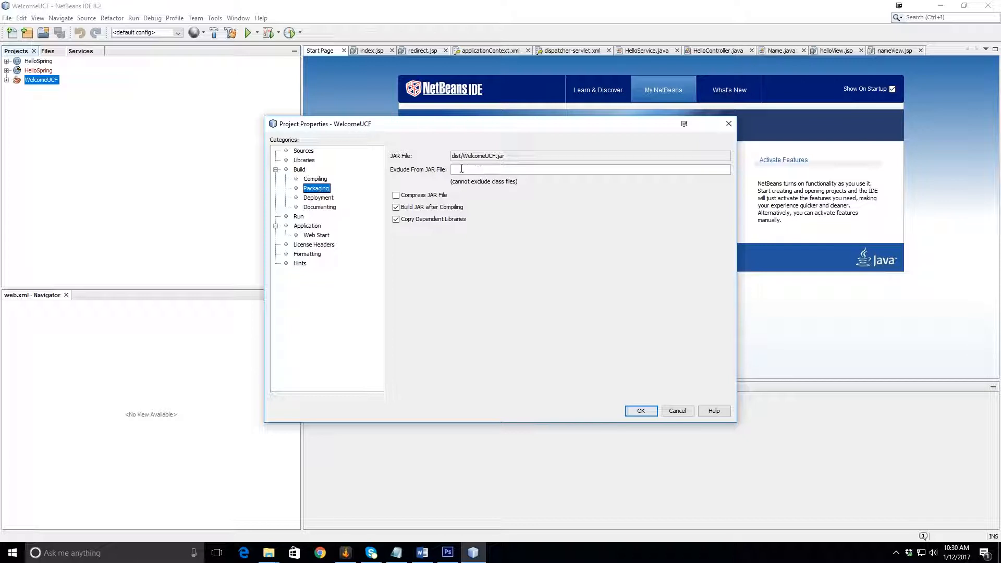
left_click(640, 411)
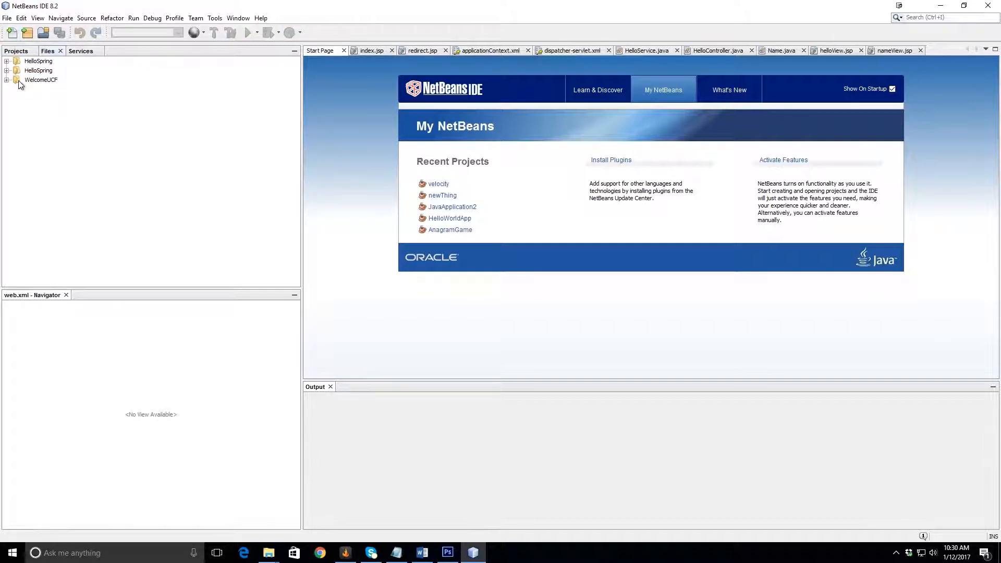
Step: Expand WelcomeUCF > dist > WelcomeUCF.jar > welcomeucf to reveal WelcomeUCF.class and WelcomeUCF.java
left_click(7, 80)
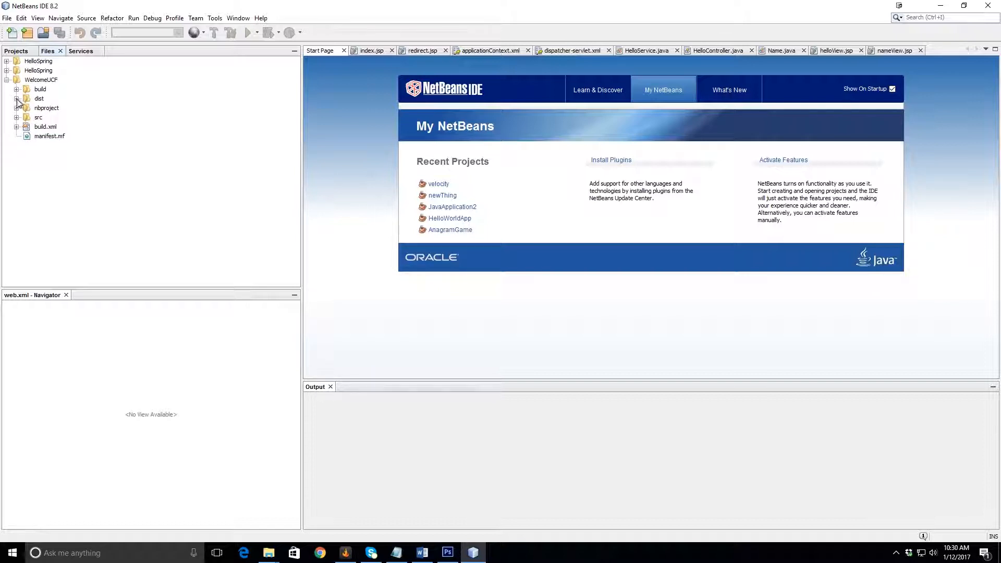
left_click(17, 98)
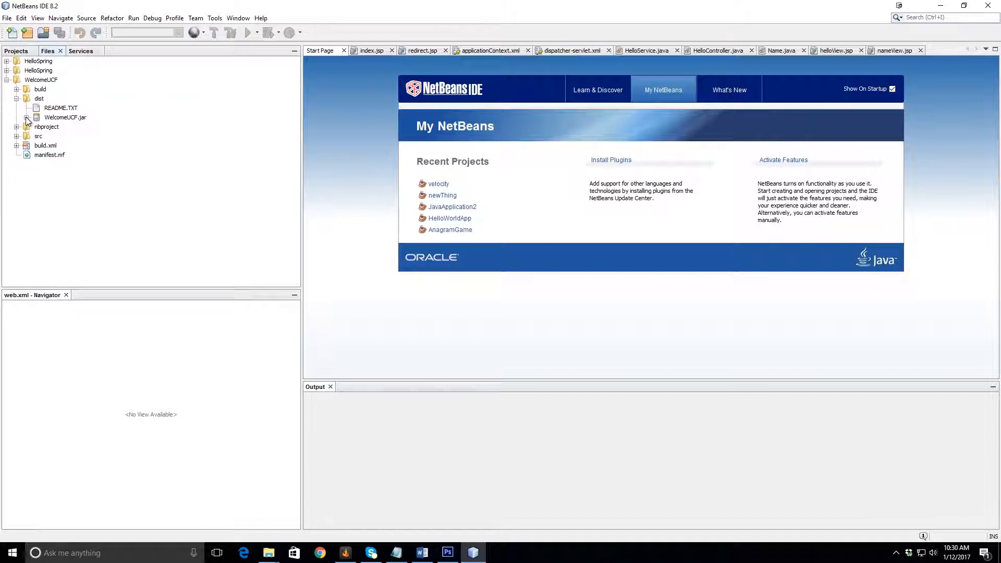
left_click(28, 121)
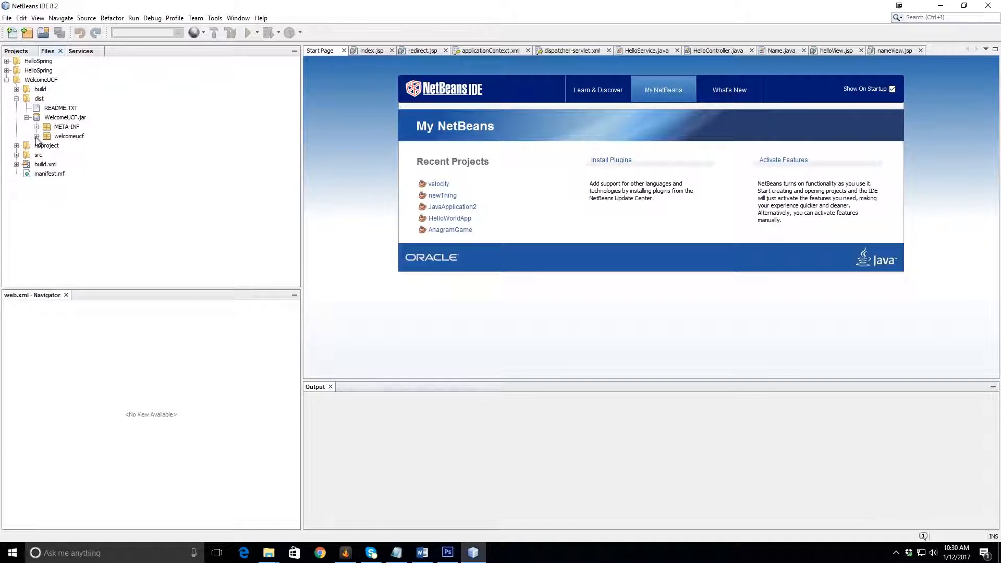
left_click(36, 136)
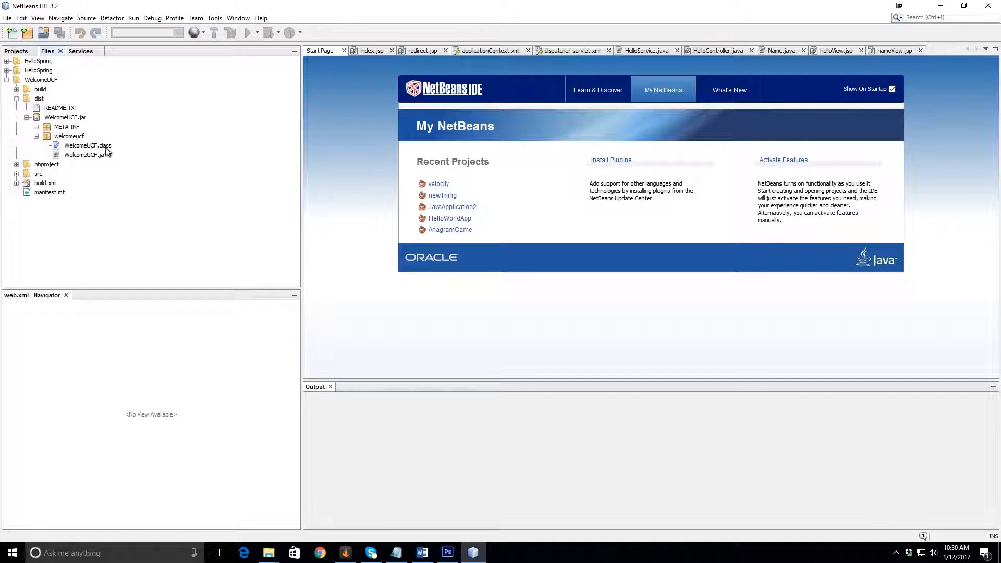
mouse_move(107, 161)
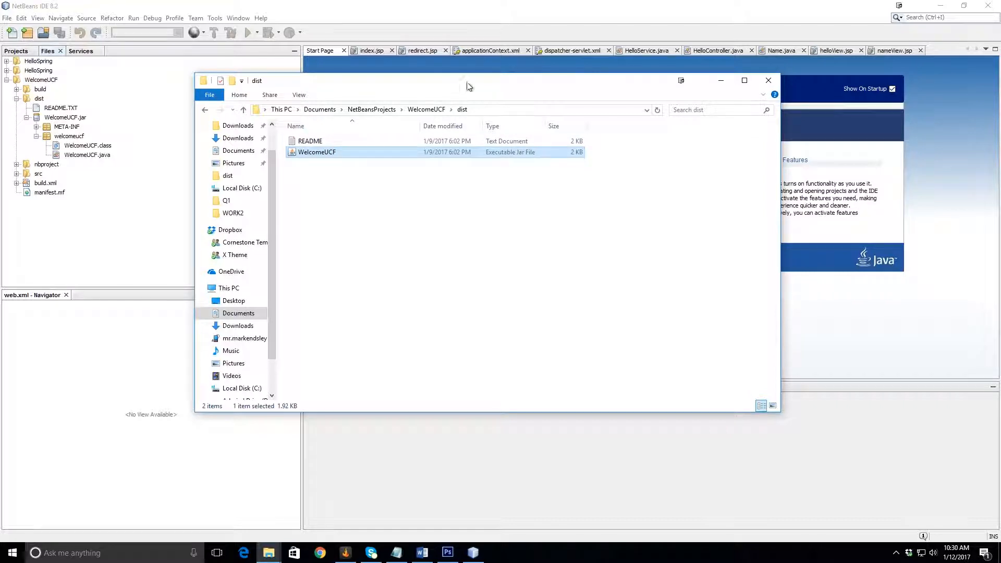
left_click(769, 80)
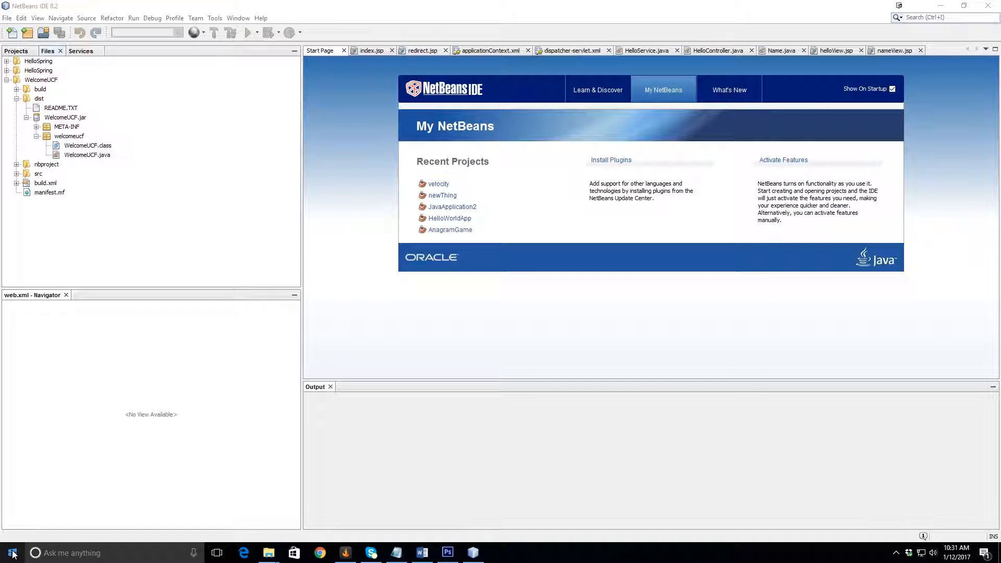
Step: Search the Start menu for 'env' to find Edit the system environment variables
left_click(11, 553)
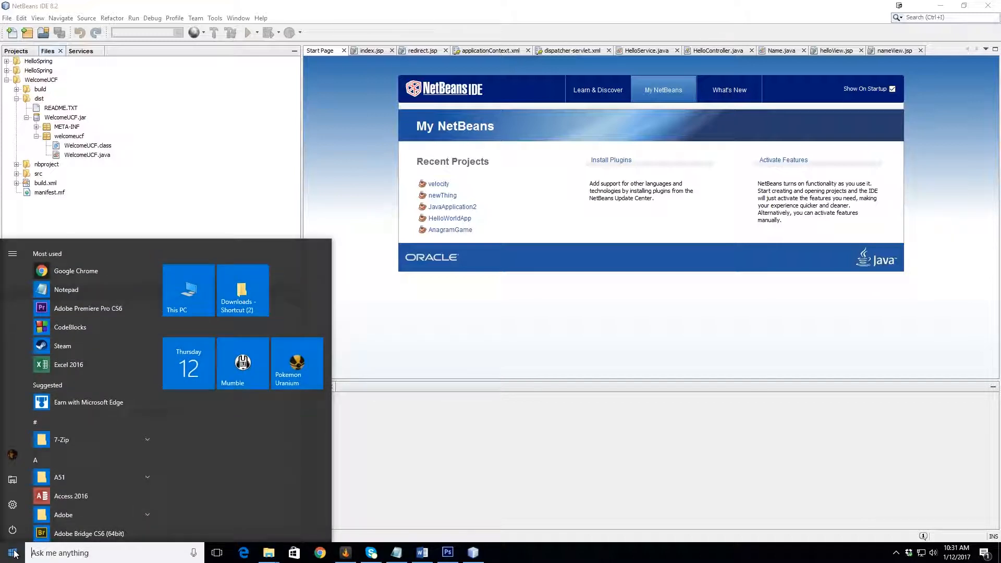
type("env")
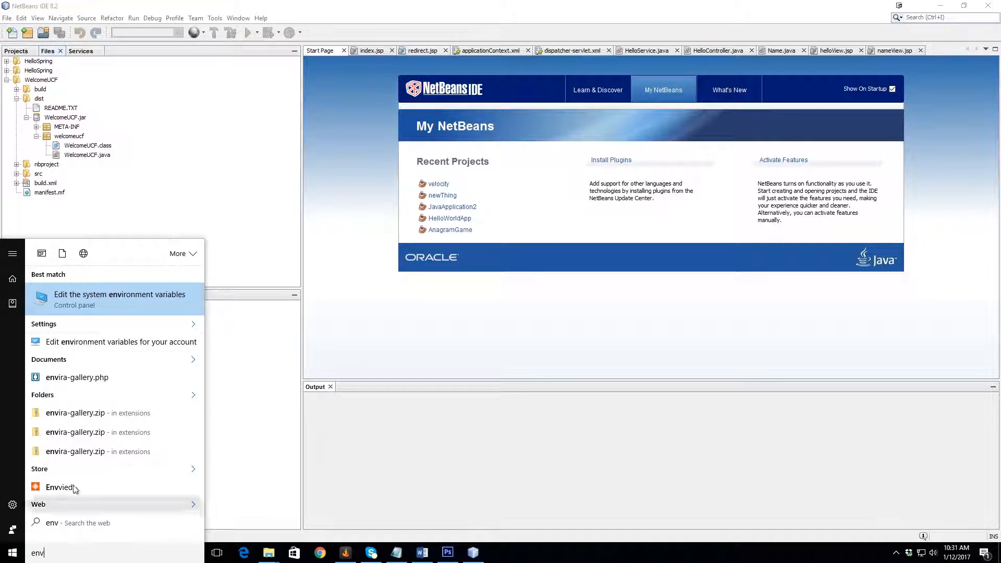
mouse_move(114, 303)
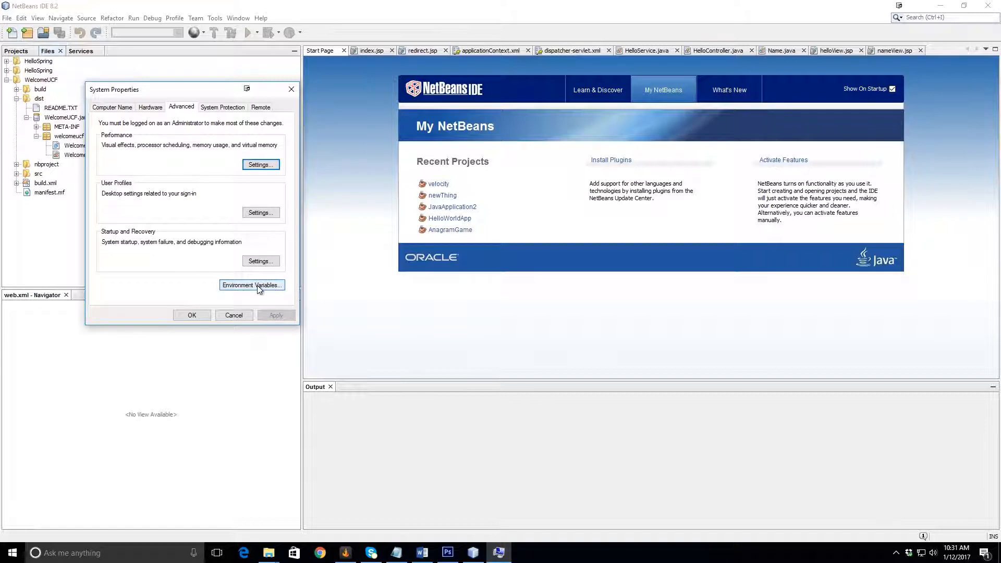
Step: Set the user PATH to C:\Program Files\Java\jdk1.8.0_111\bin and close the settings windows
left_click(251, 284)
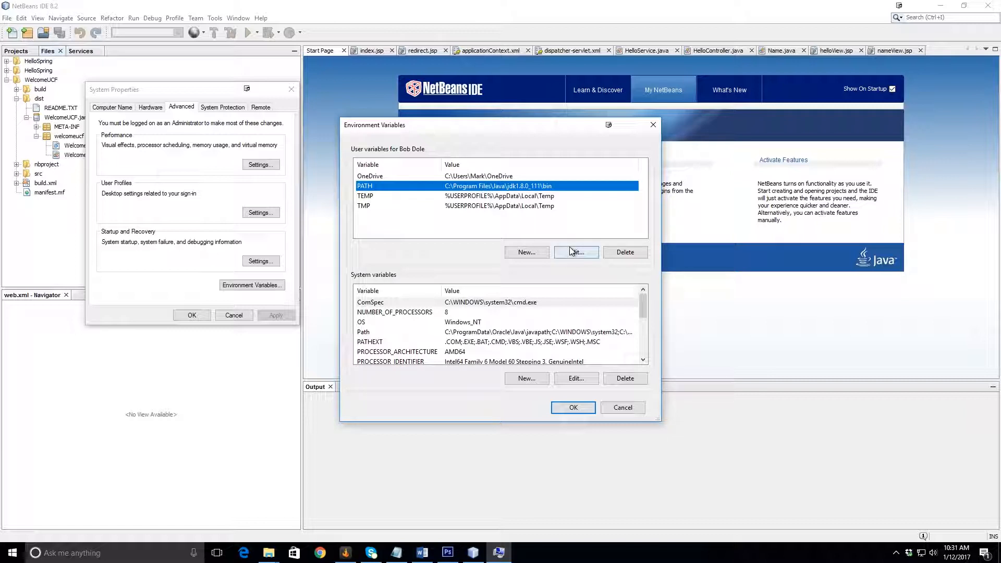
left_click(576, 251)
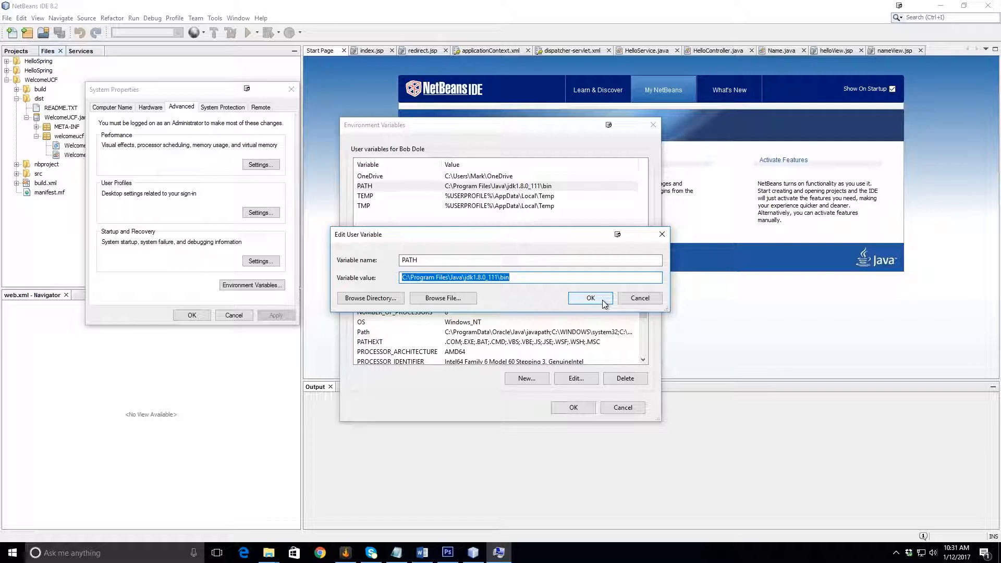
left_click(590, 298)
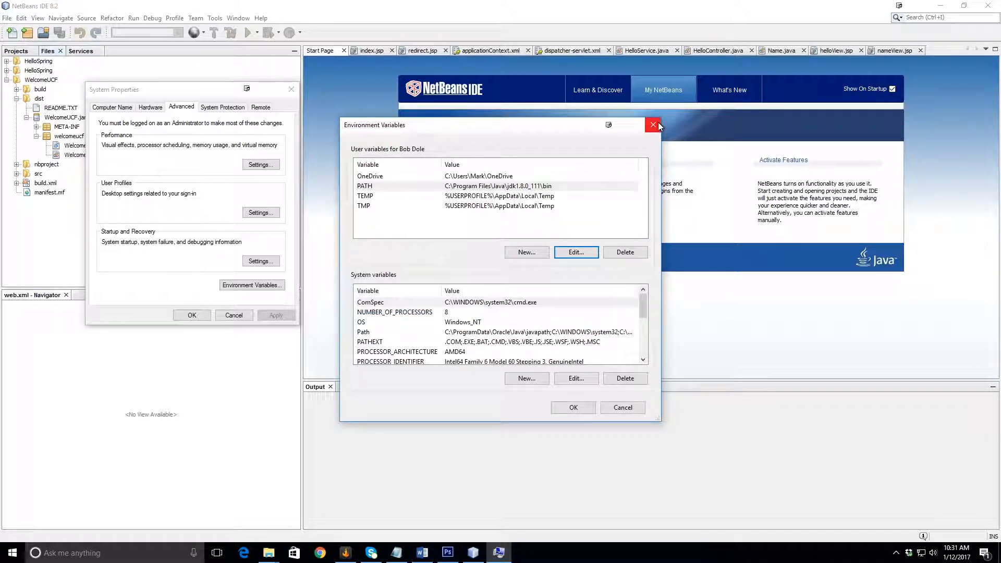
left_click(652, 124)
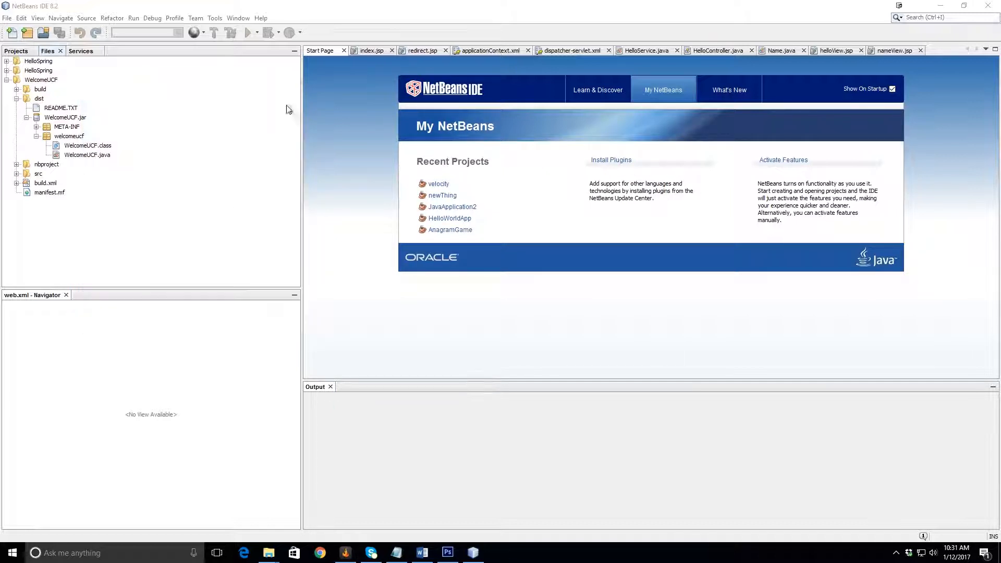
Step: Launch an administrator Command Prompt from the Start button's power-user list
right_click(10, 552)
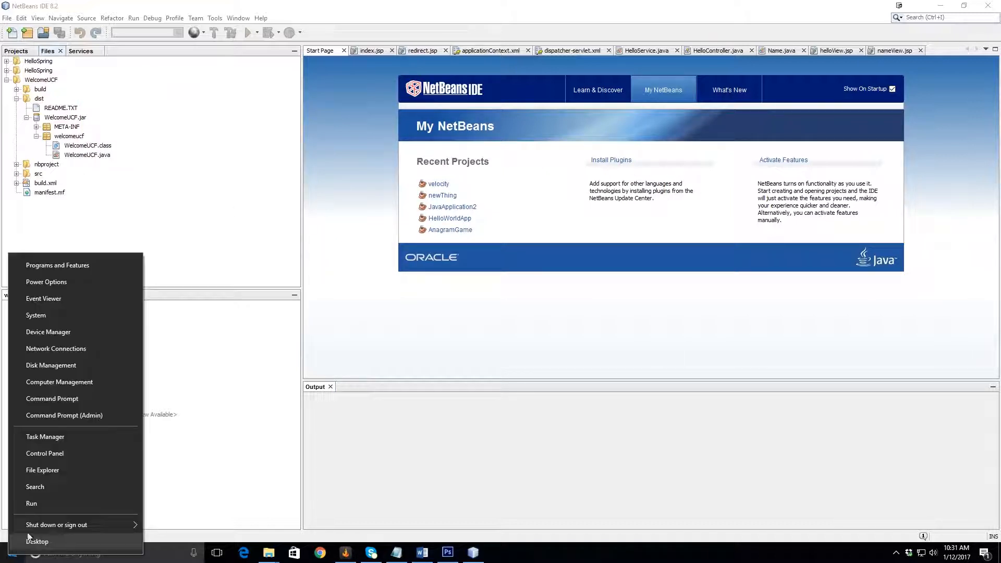
mouse_move(63, 415)
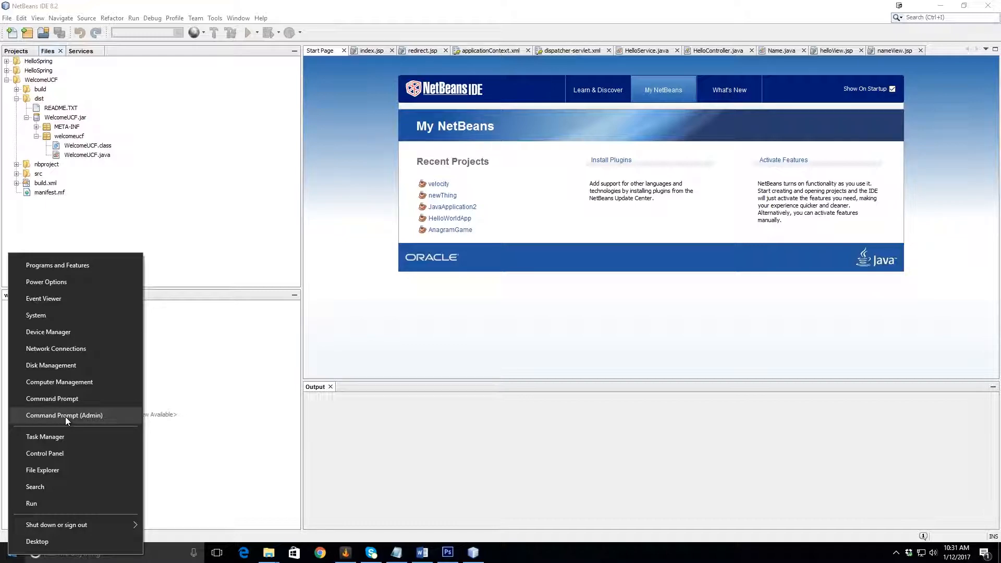
left_click(63, 415)
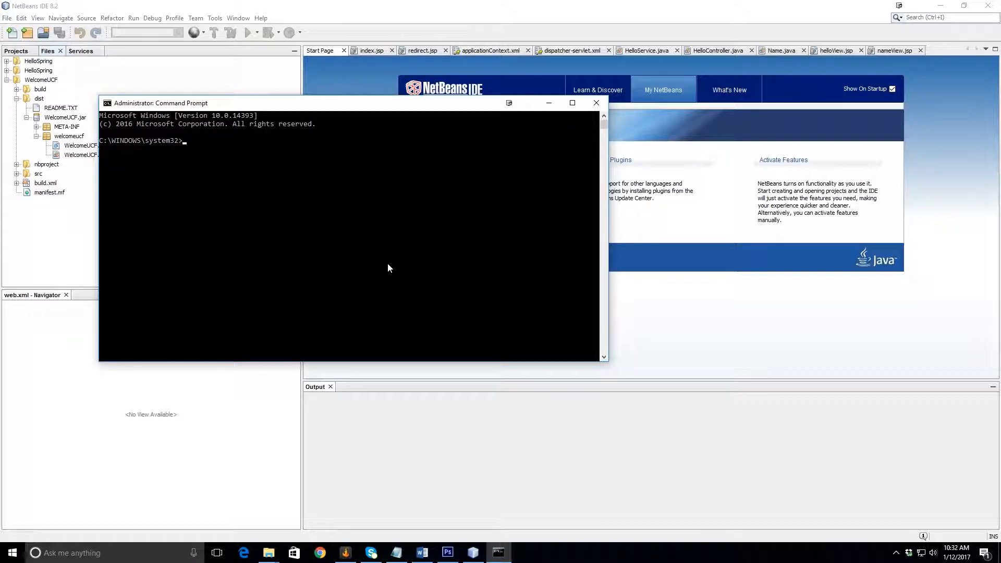
Step: Change to C:\ and run jar -tf WelcomeUCF.jar to list the manifest, .class and .java entries
type("cd")
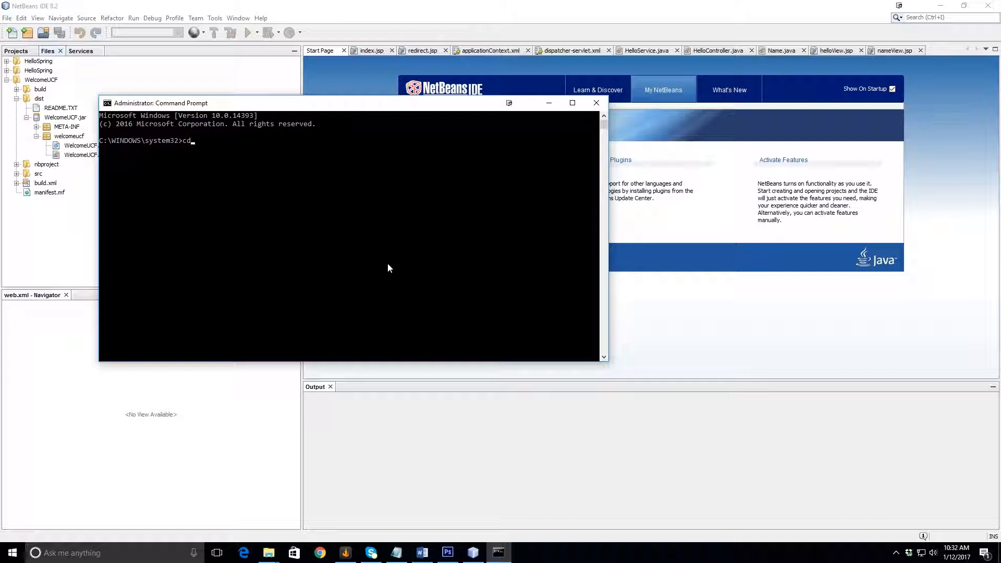
type("C:\\")
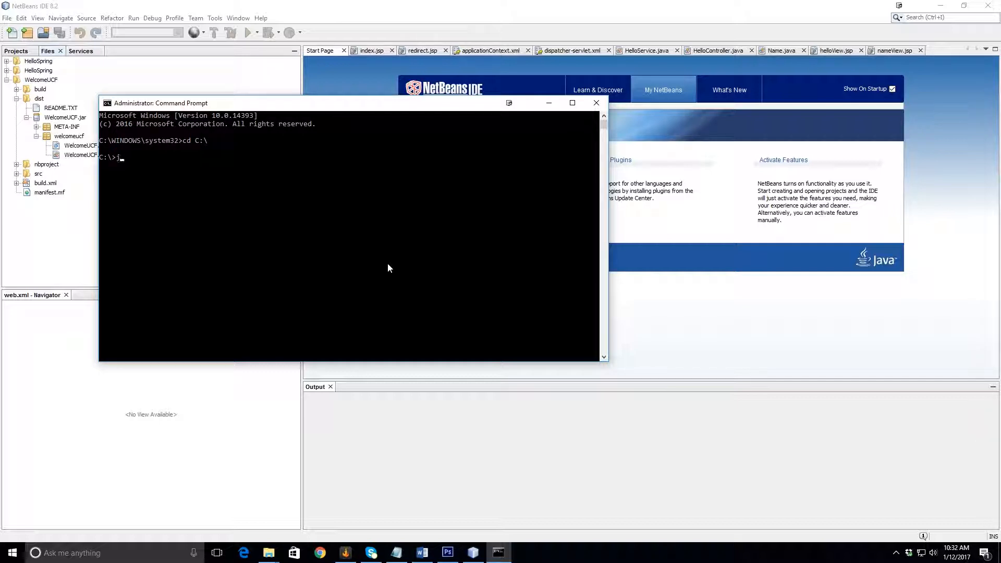
type("ar -")
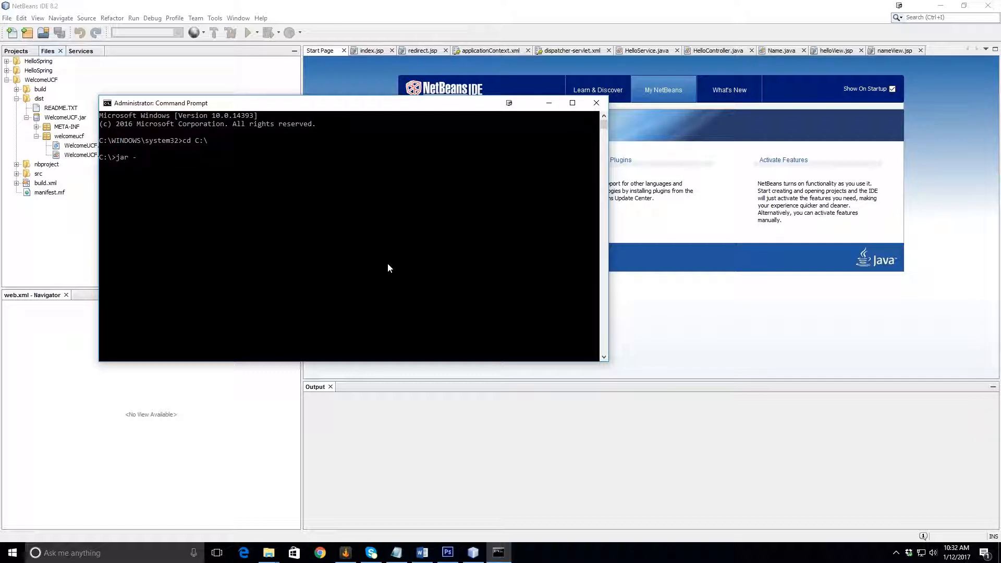
type("tf")
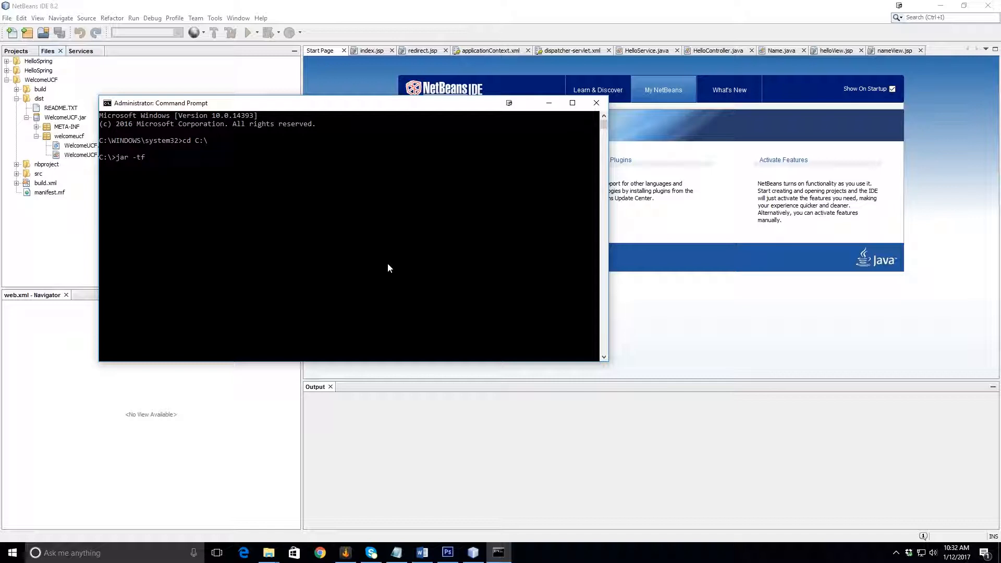
type("WelcomeUCF.jar")
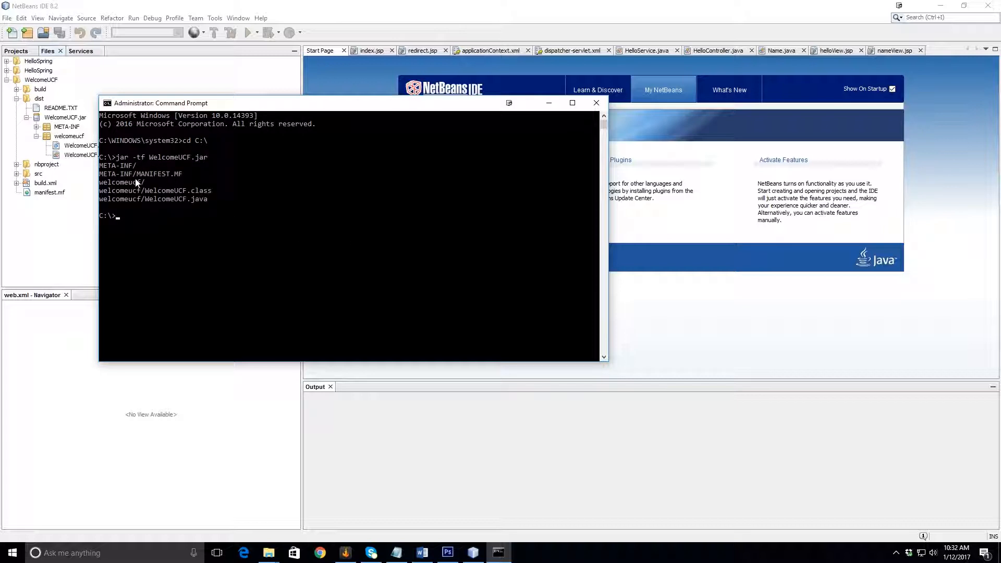
mouse_move(211, 197)
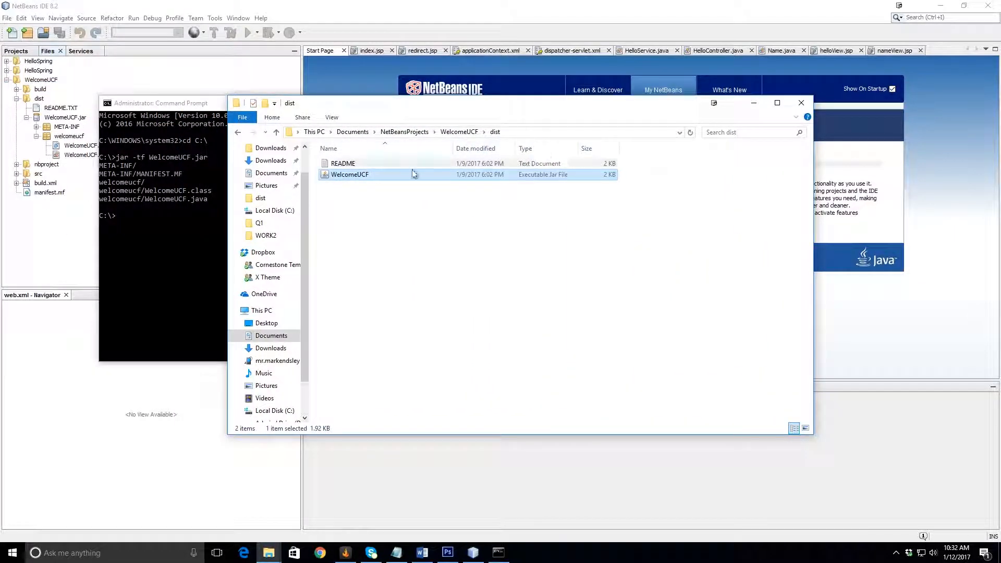
mouse_move(356, 177)
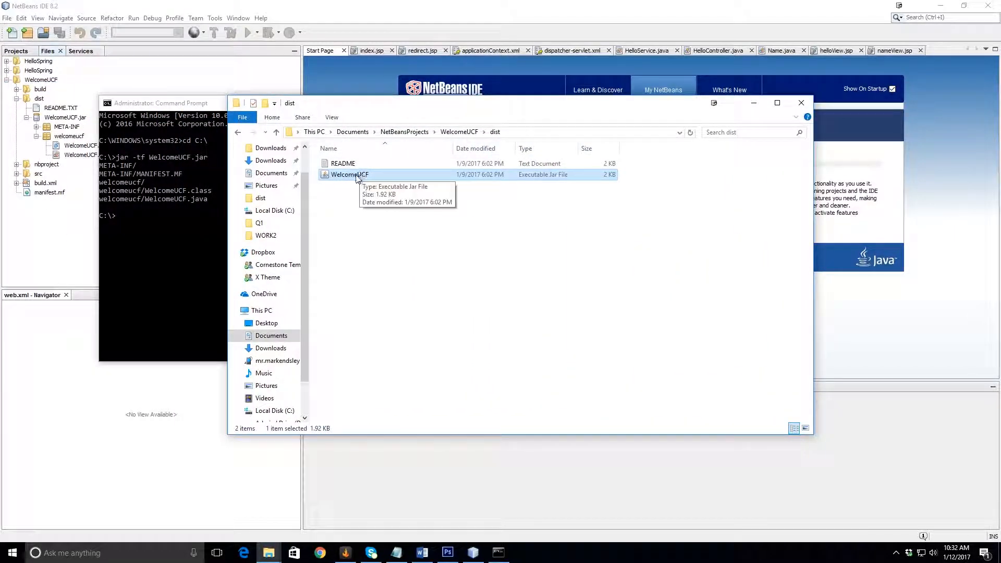
Step: Show the Open with choices for the WelcomeUCF jar in the dist folder
right_click(349, 174)
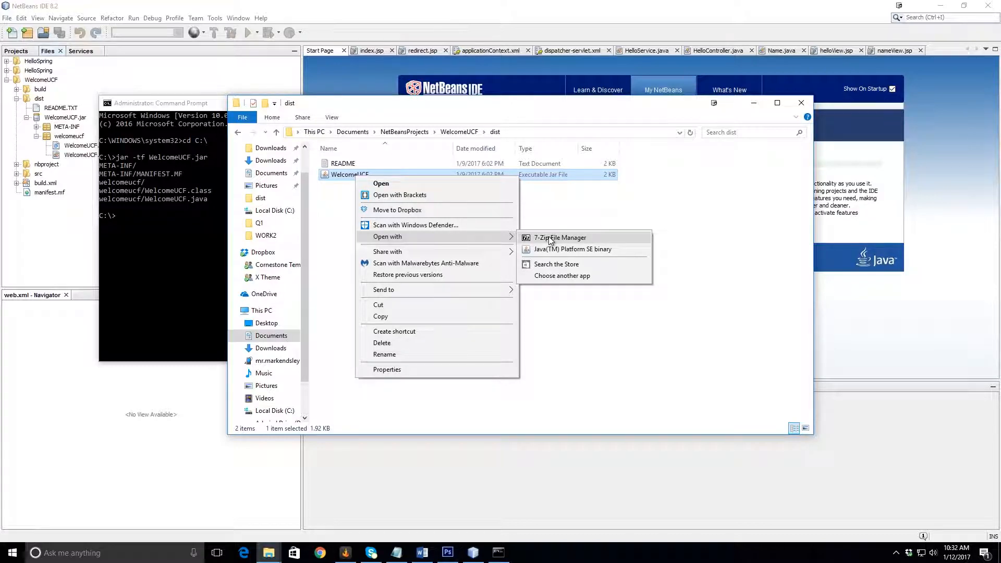
Step: Browse WelcomeUCF.jar in 7-Zip into welcomeucf and select WelcomeUCF.java beside WelcomeUCF.class
left_click(558, 236)
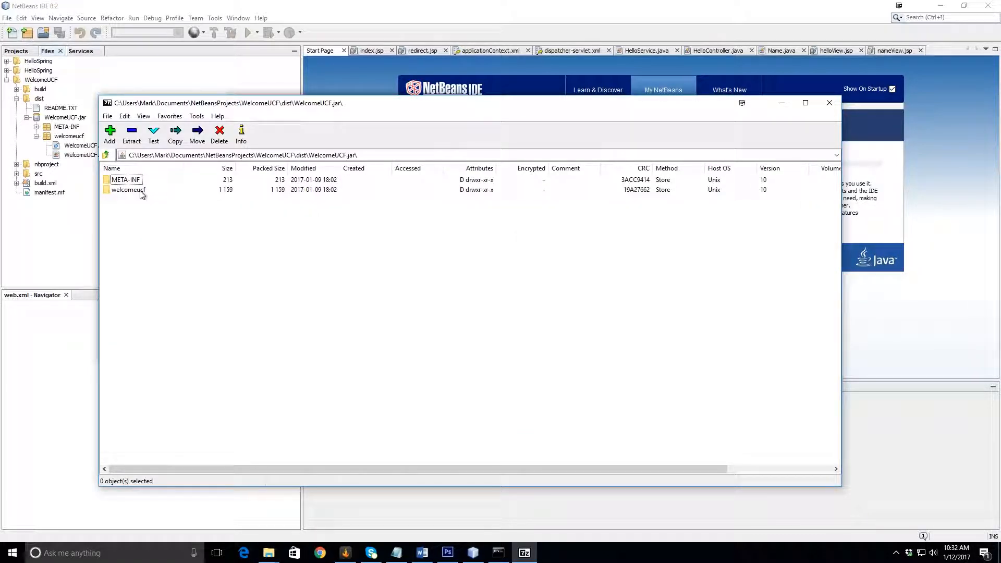
double_click(127, 190)
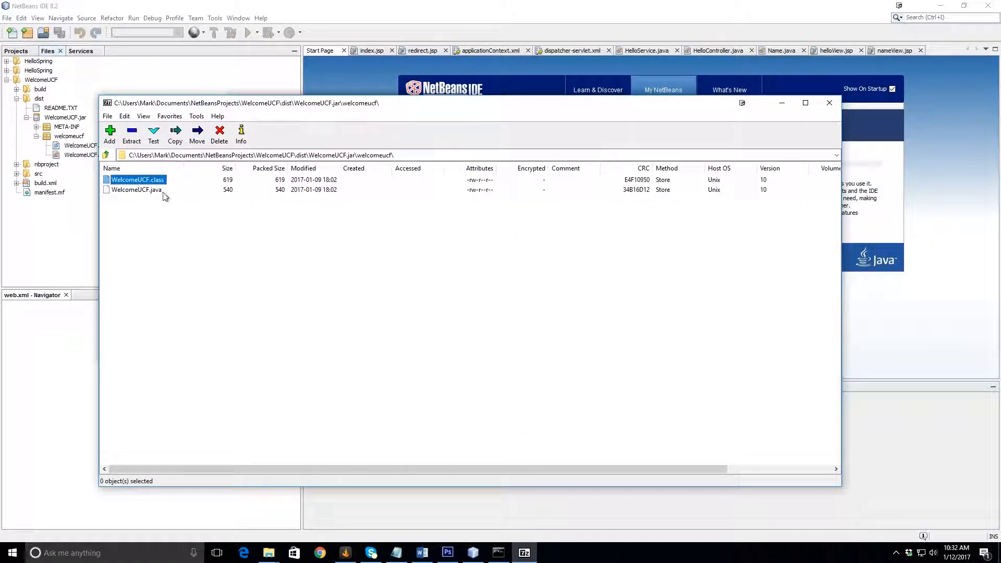
left_click(135, 189)
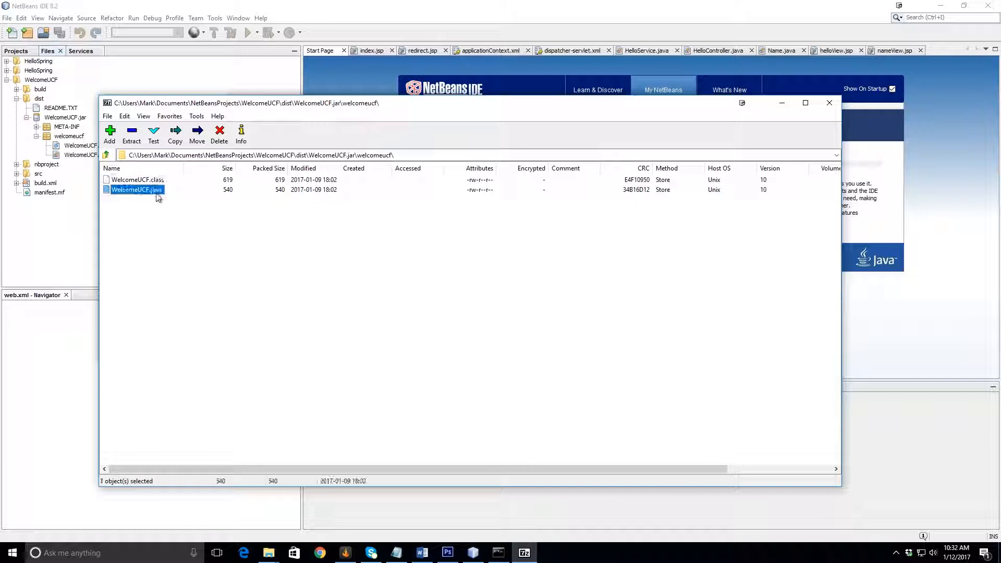